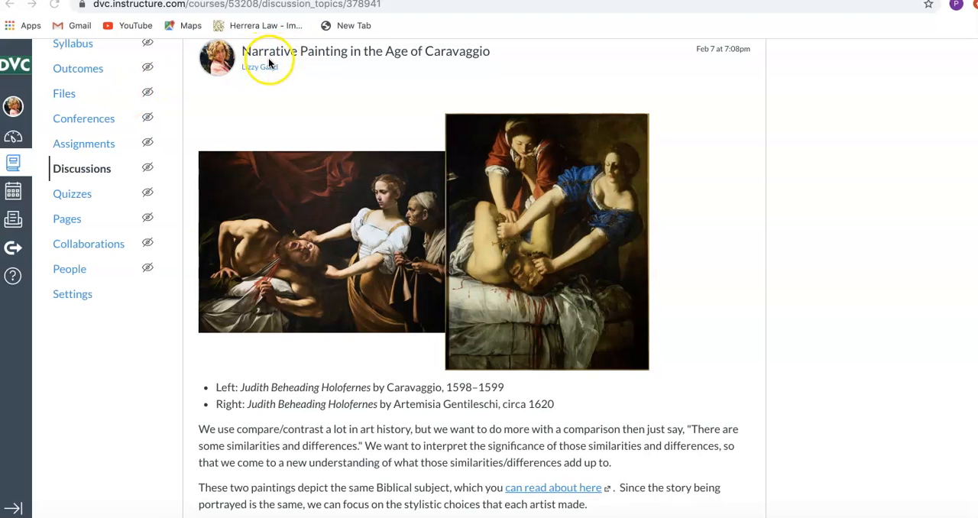
mouse_move(447, 61)
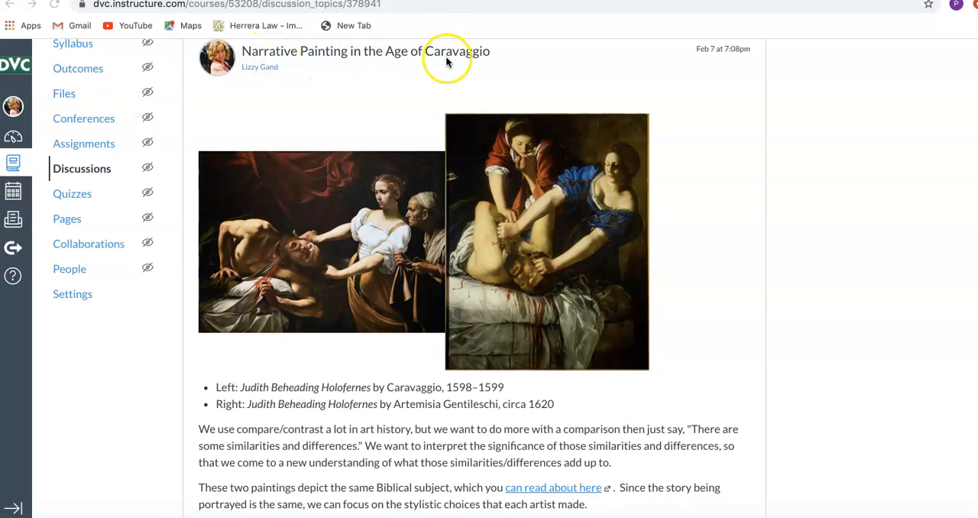
mouse_move(415, 135)
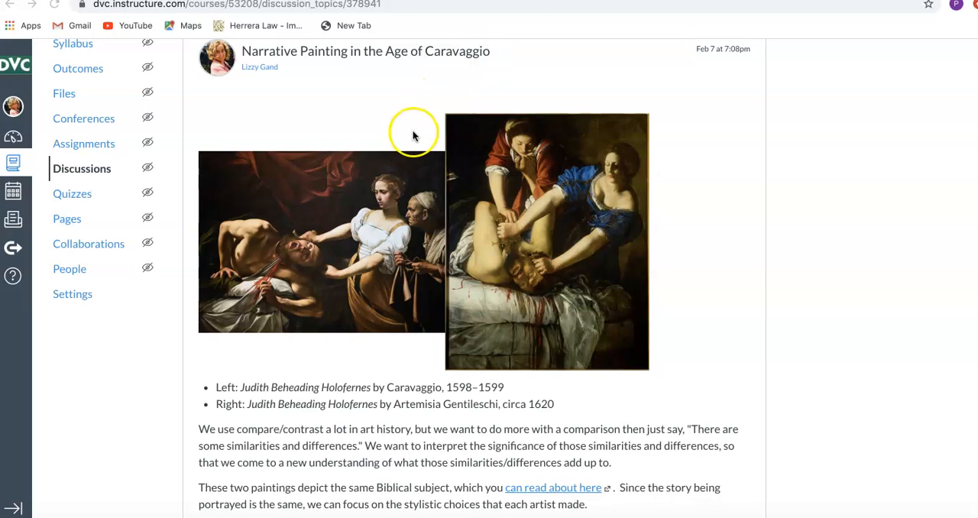
mouse_move(373, 344)
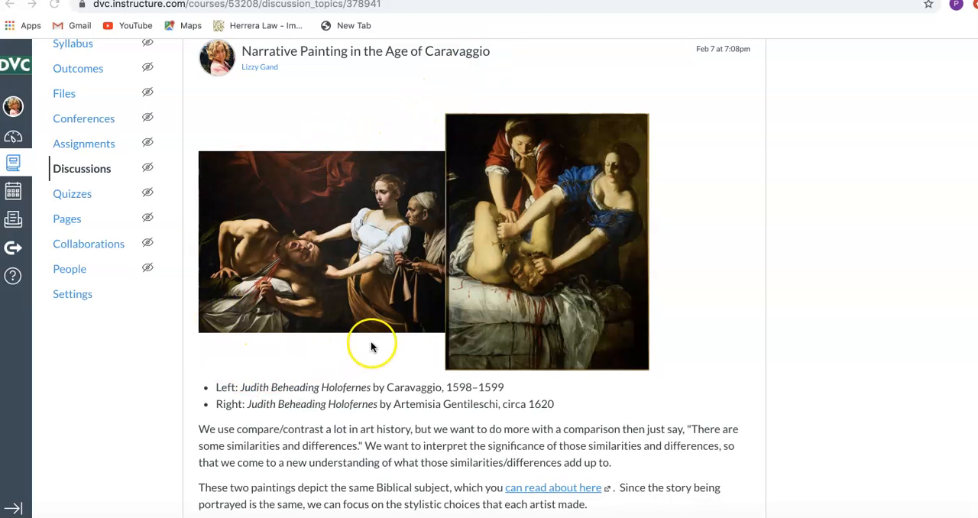
mouse_move(450, 358)
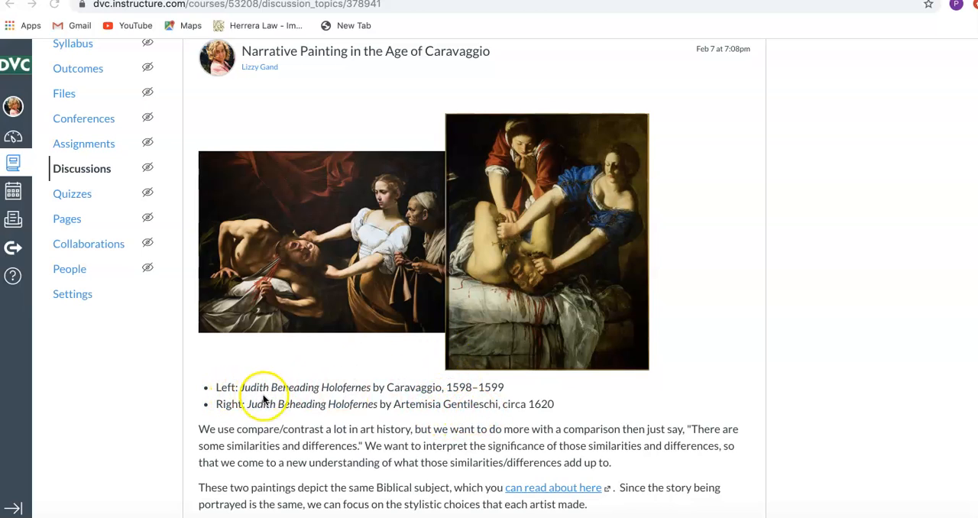
mouse_move(554, 470)
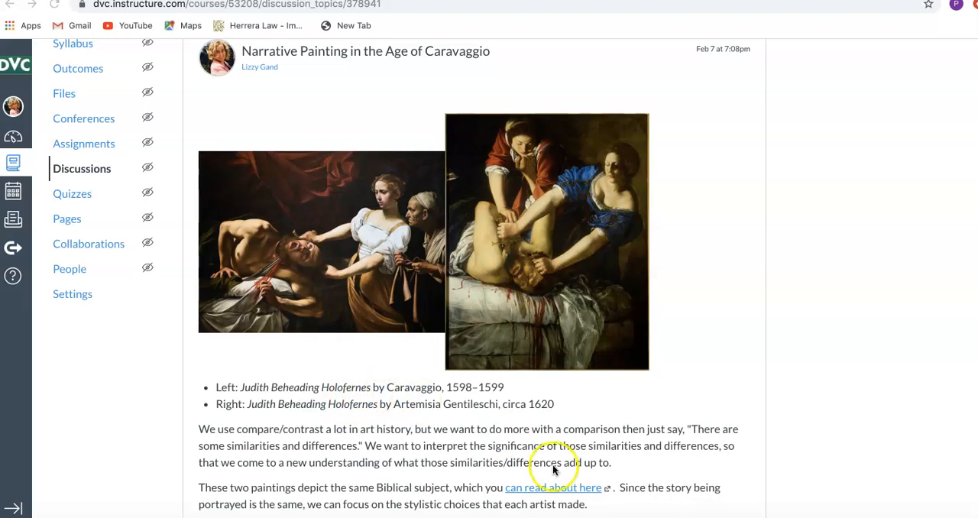
mouse_move(552, 474)
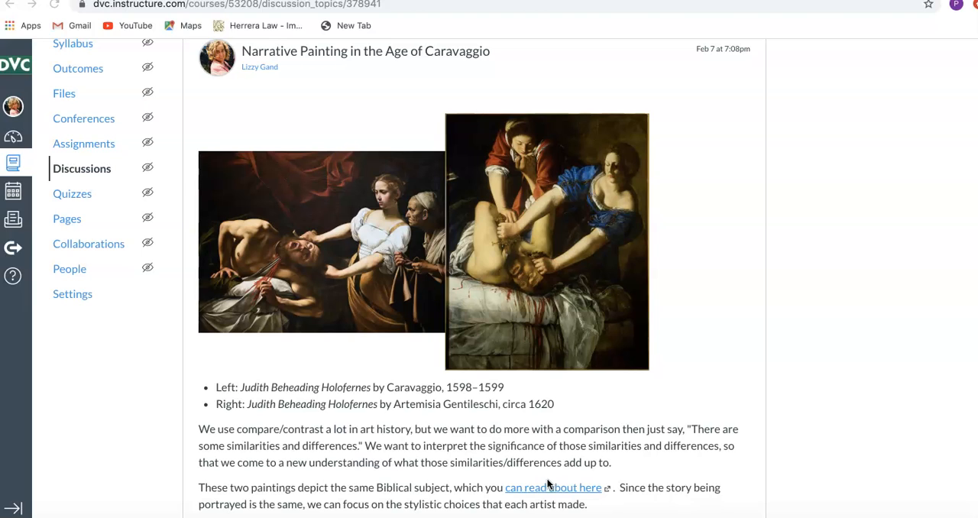
mouse_move(644, 207)
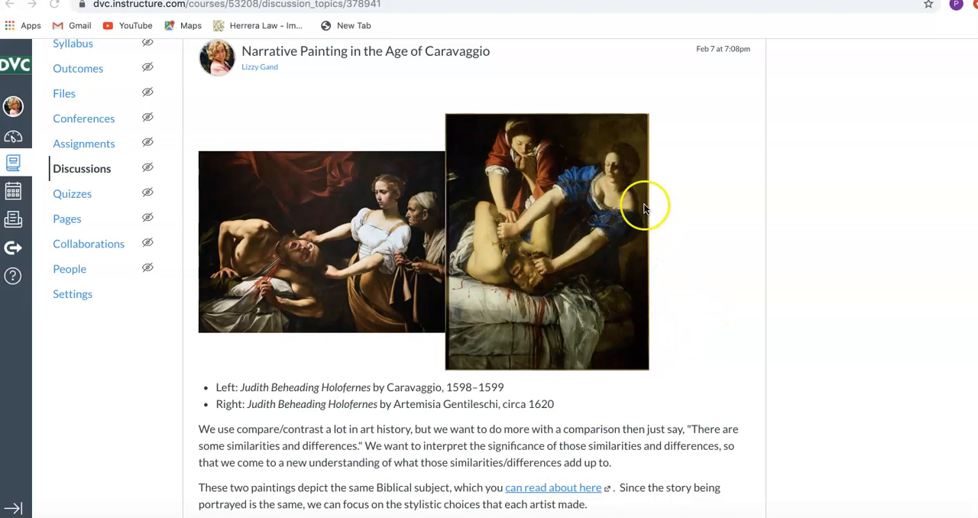
mouse_move(772, 191)
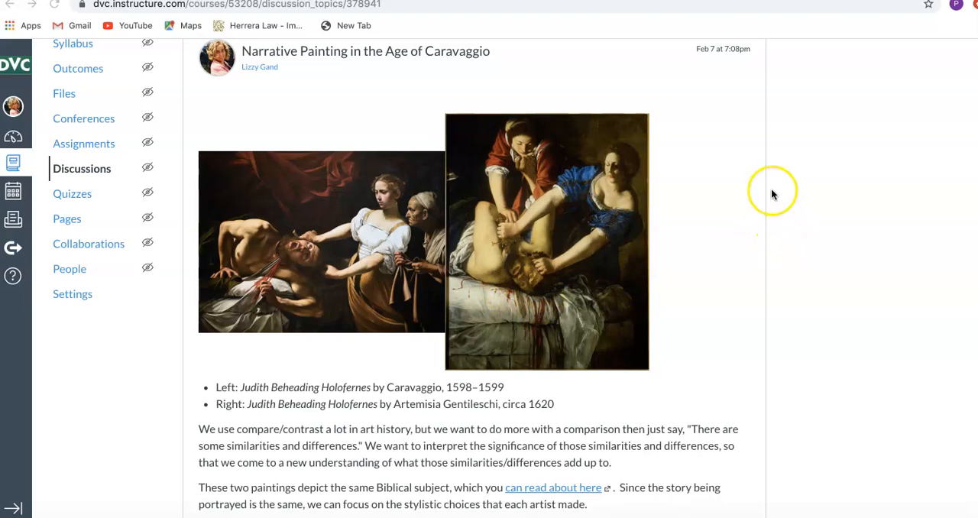
mouse_move(732, 213)
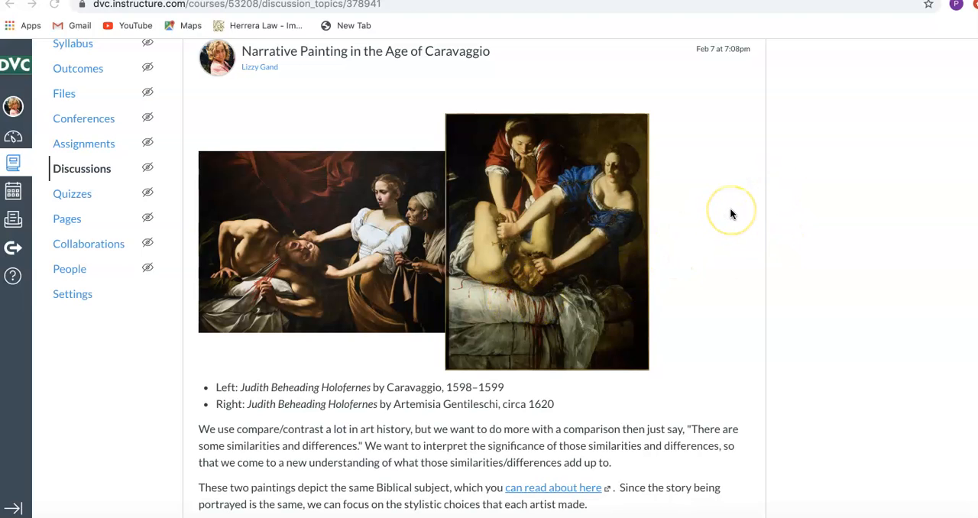
mouse_move(732, 215)
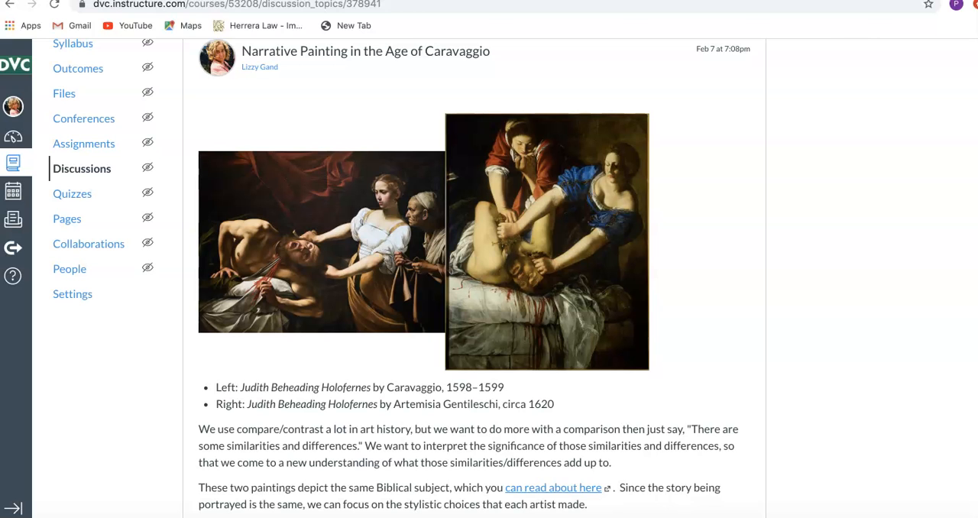
scroll("down", 3)
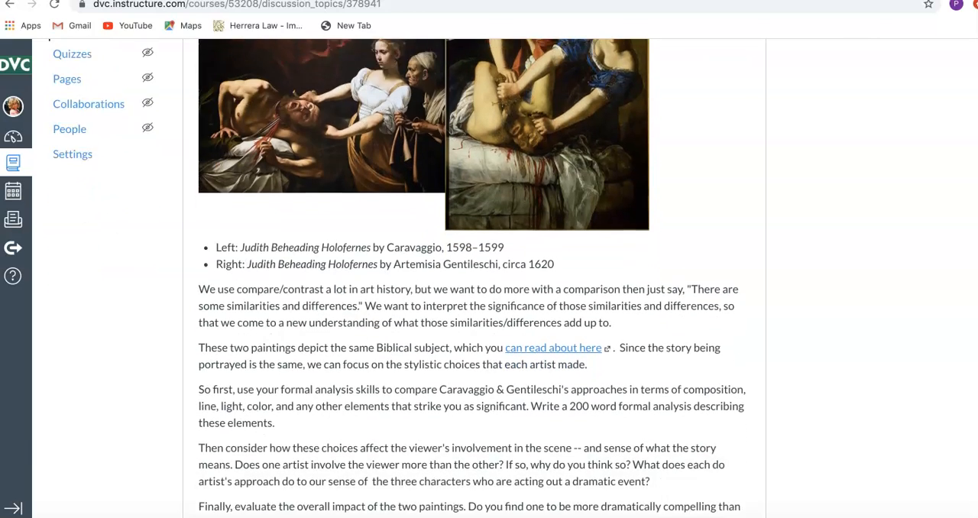
scroll("down", 3)
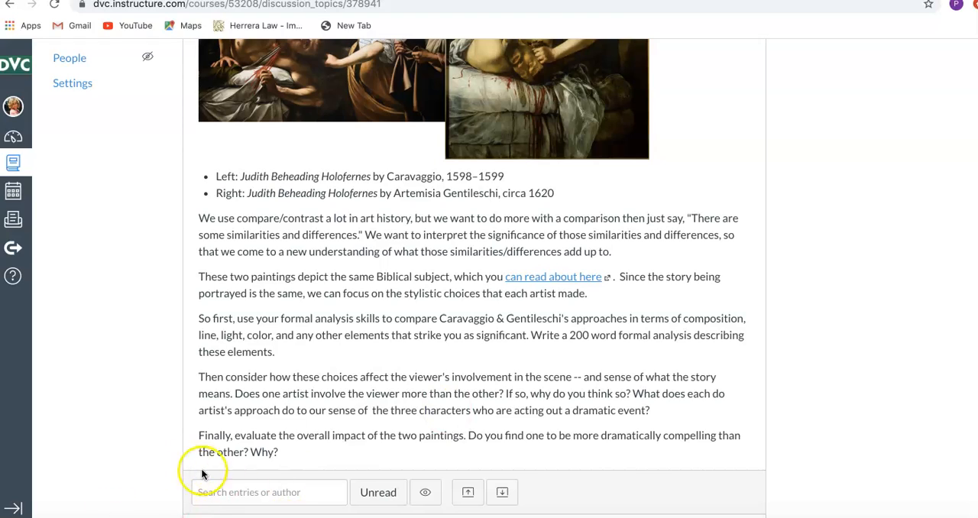
mouse_move(312, 459)
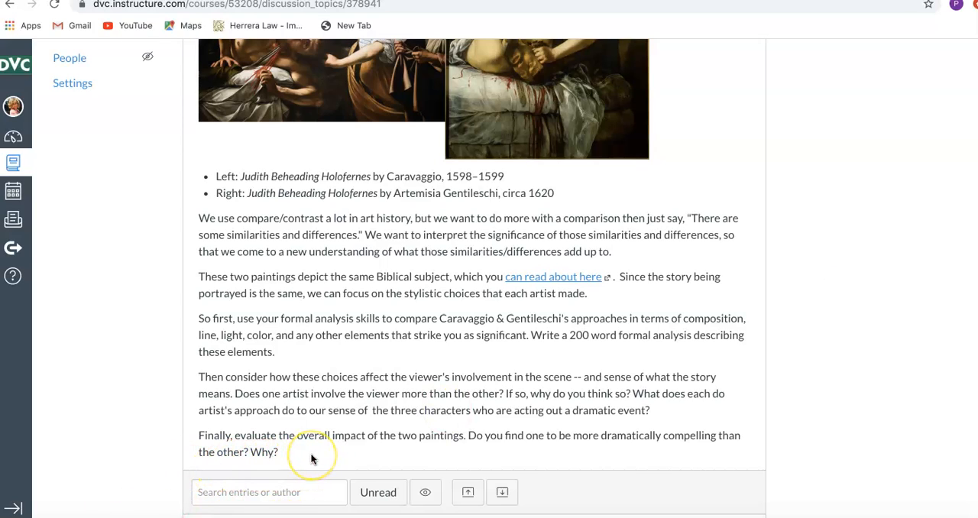
mouse_move(312, 458)
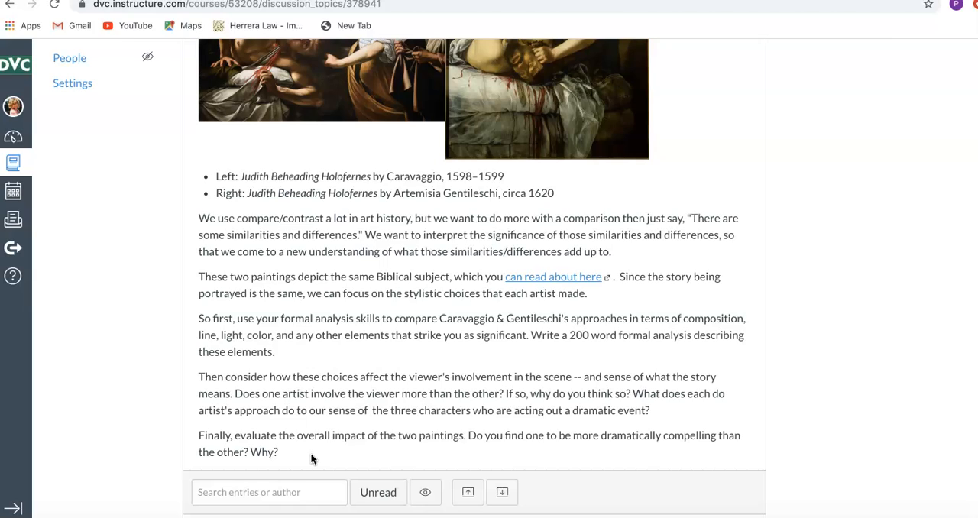
mouse_move(448, 456)
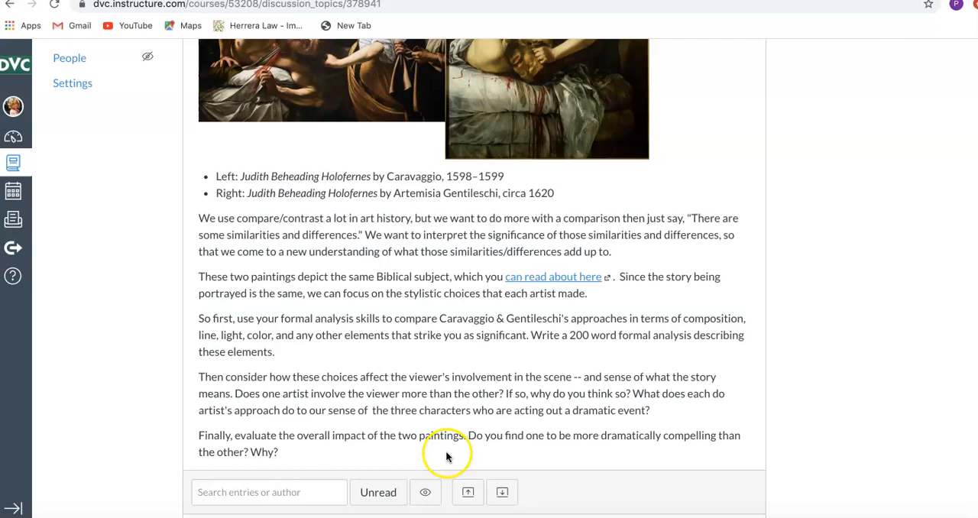
scroll("up", 3)
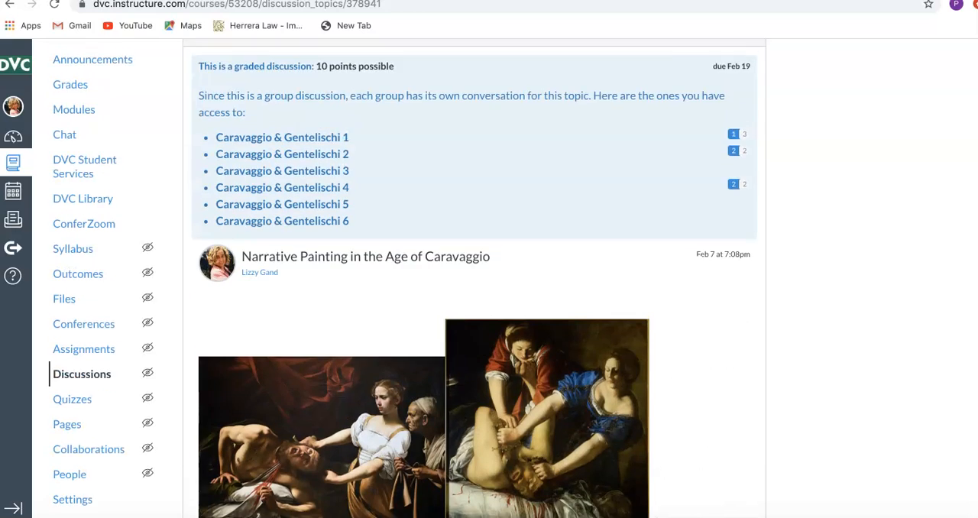
scroll("down", 3)
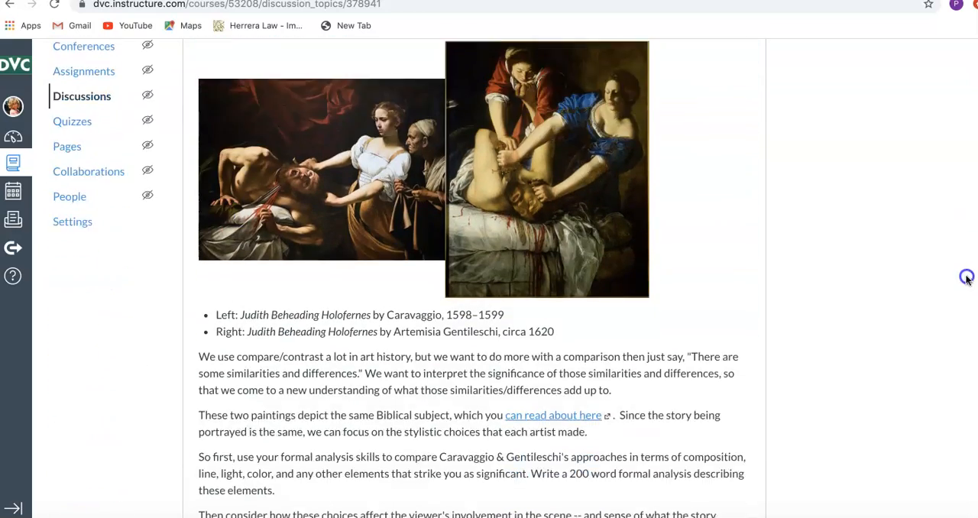
scroll("down", 3)
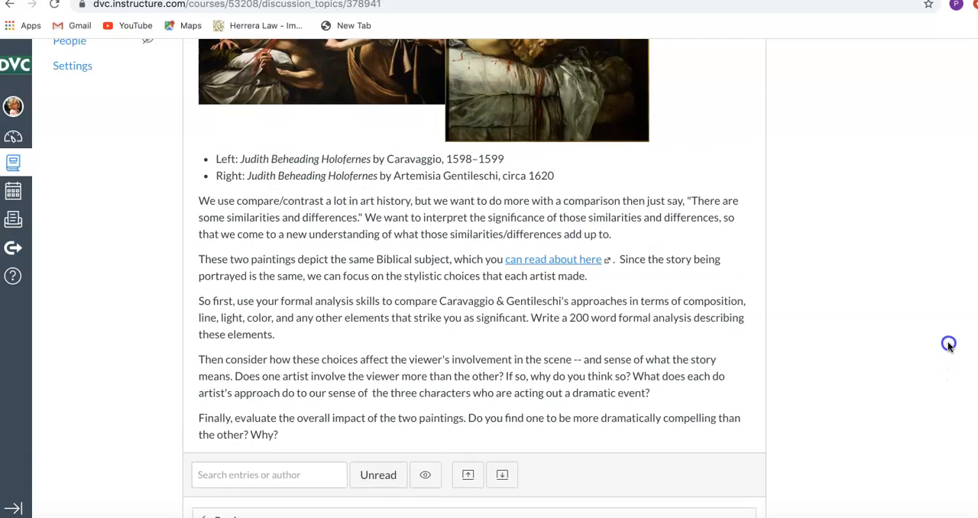
scroll("down", 3)
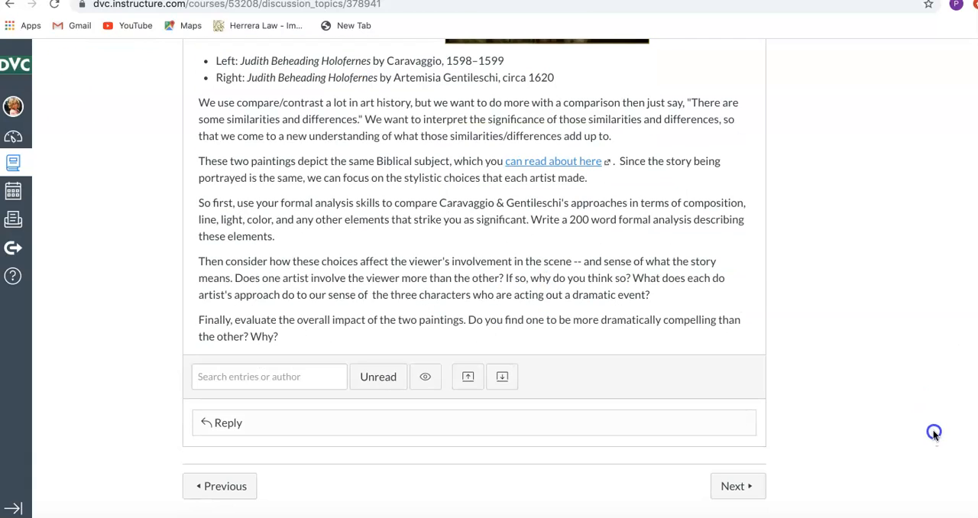
scroll("up", 3)
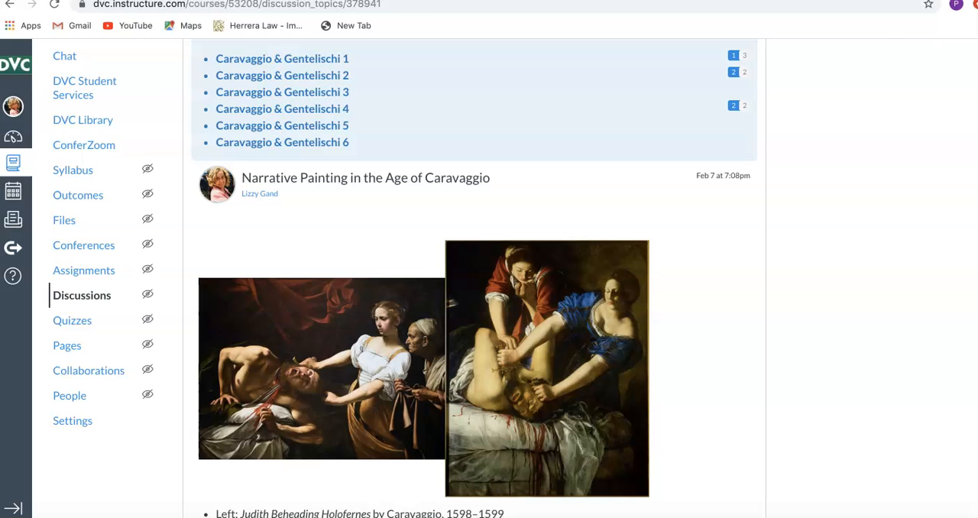
scroll("up", 3)
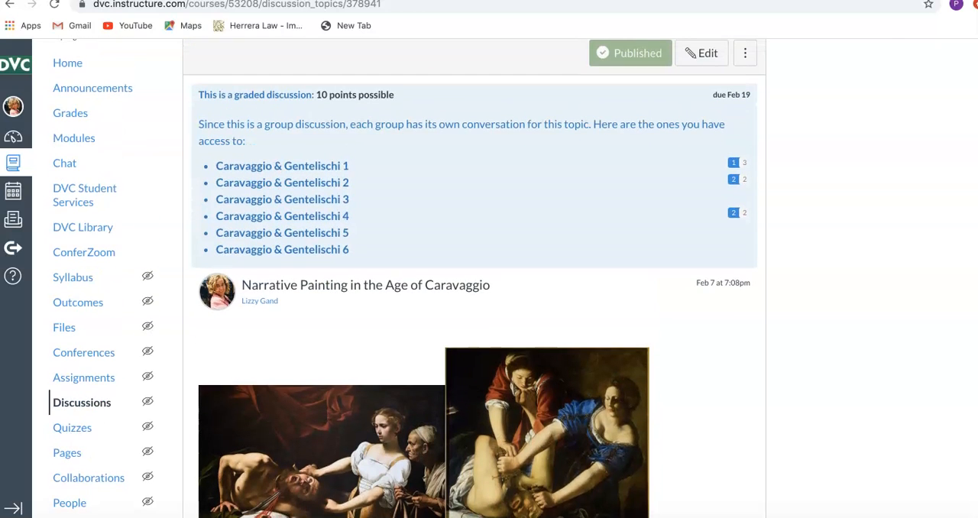
mouse_move(742, 95)
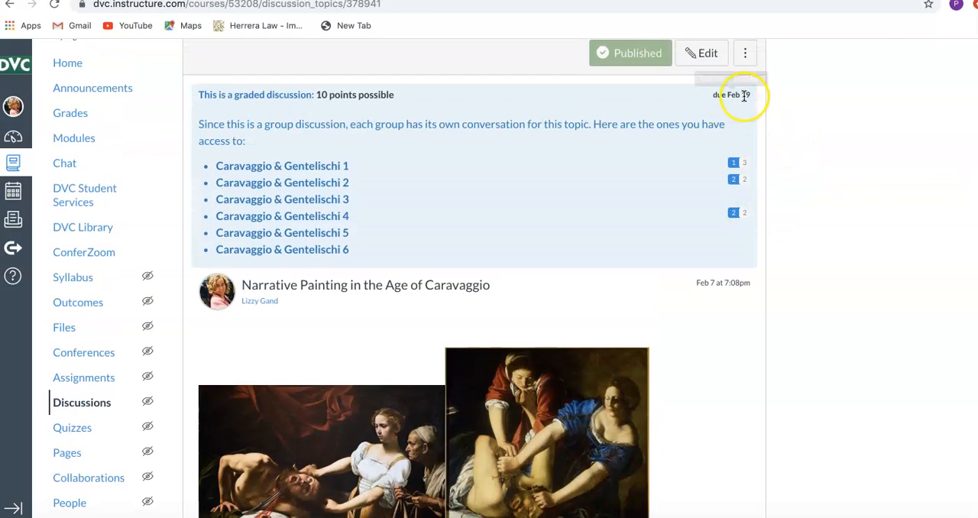
mouse_move(737, 93)
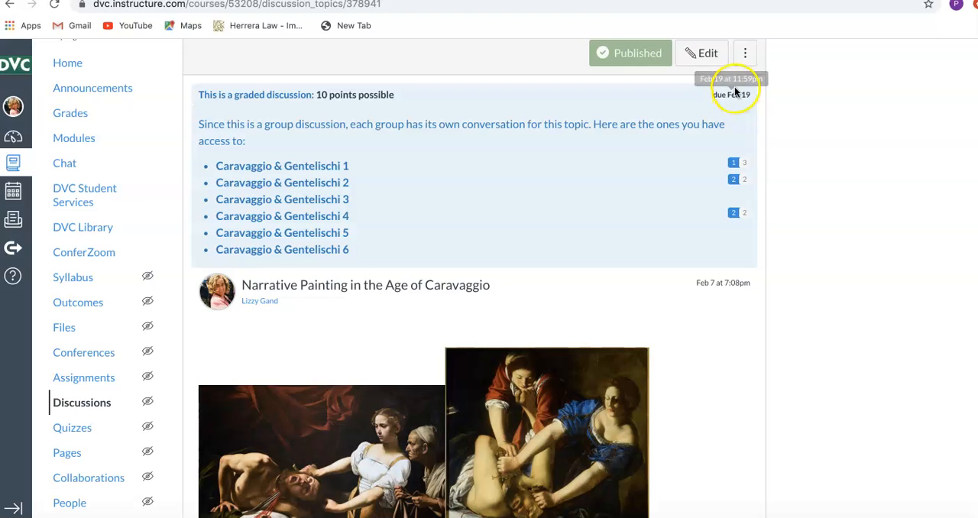
mouse_move(729, 98)
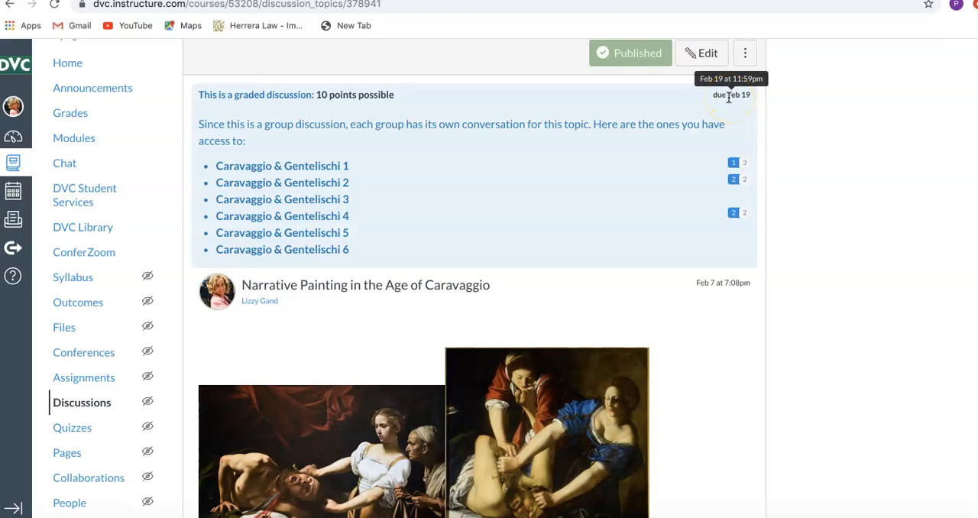
mouse_move(736, 92)
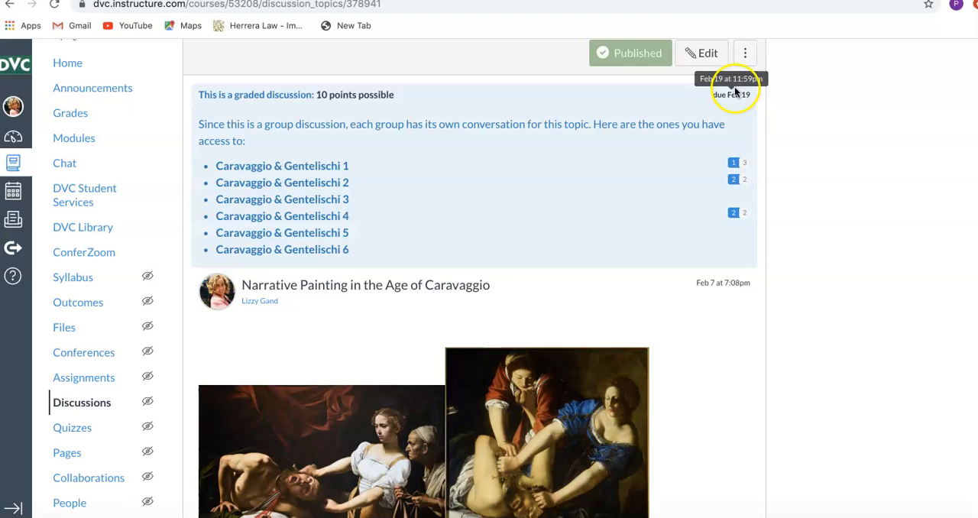
mouse_move(742, 106)
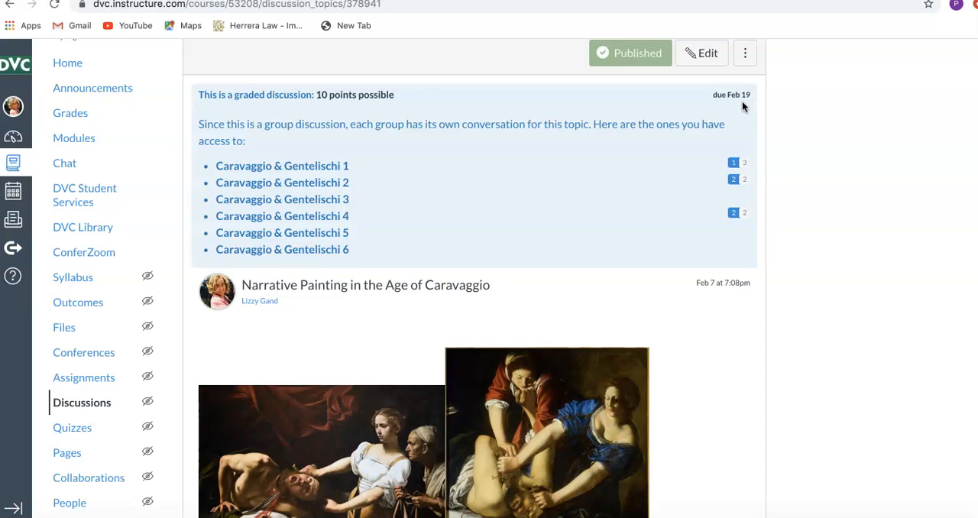
mouse_move(902, 105)
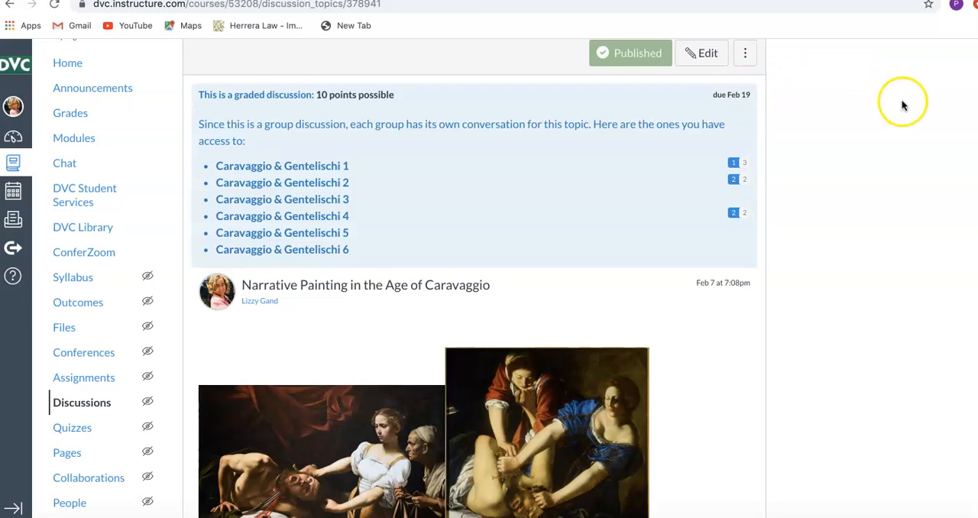
mouse_move(903, 104)
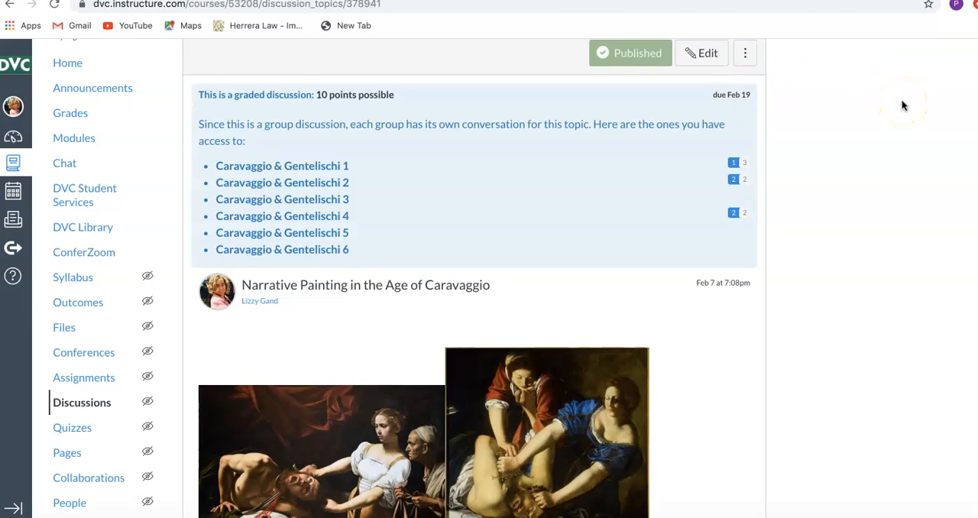